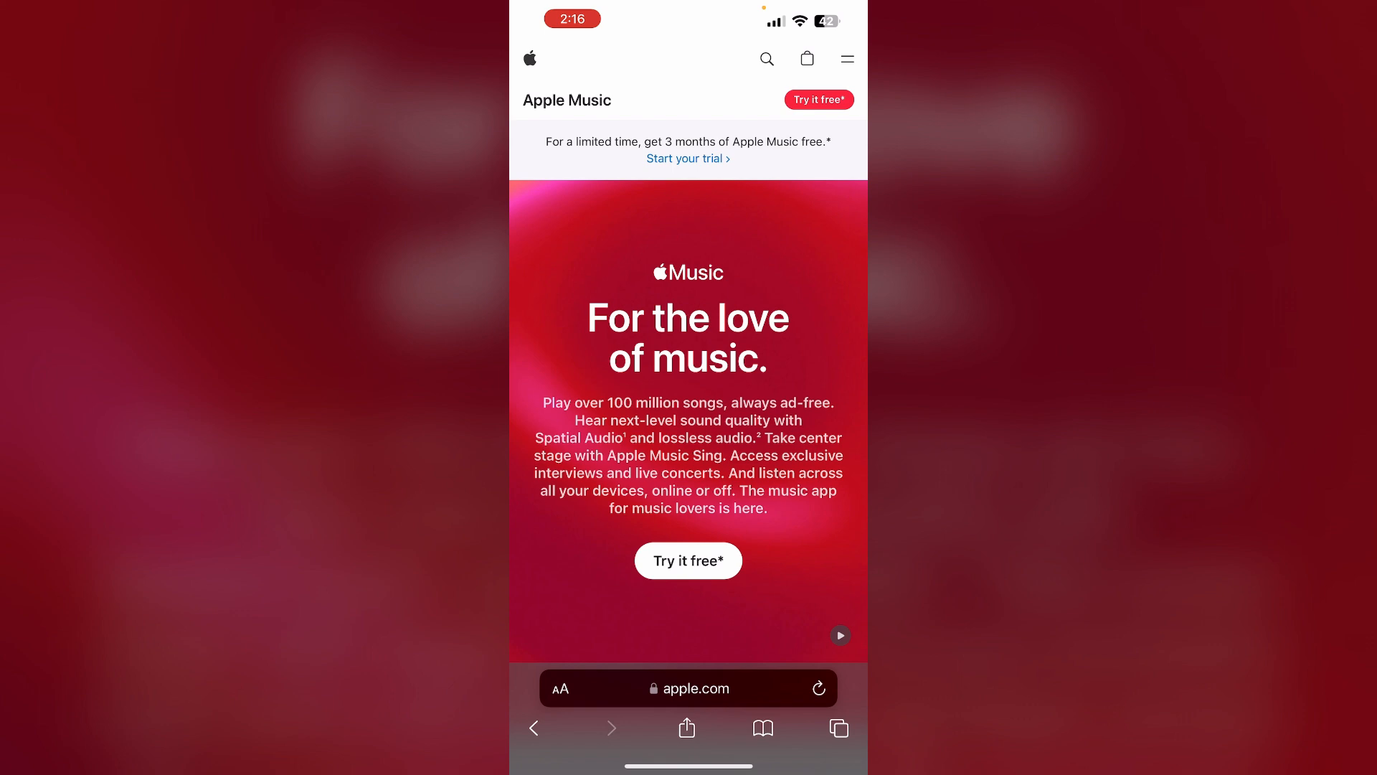
{"action": "scroll", "scroll_direction": "down", "scroll_amount": 3}
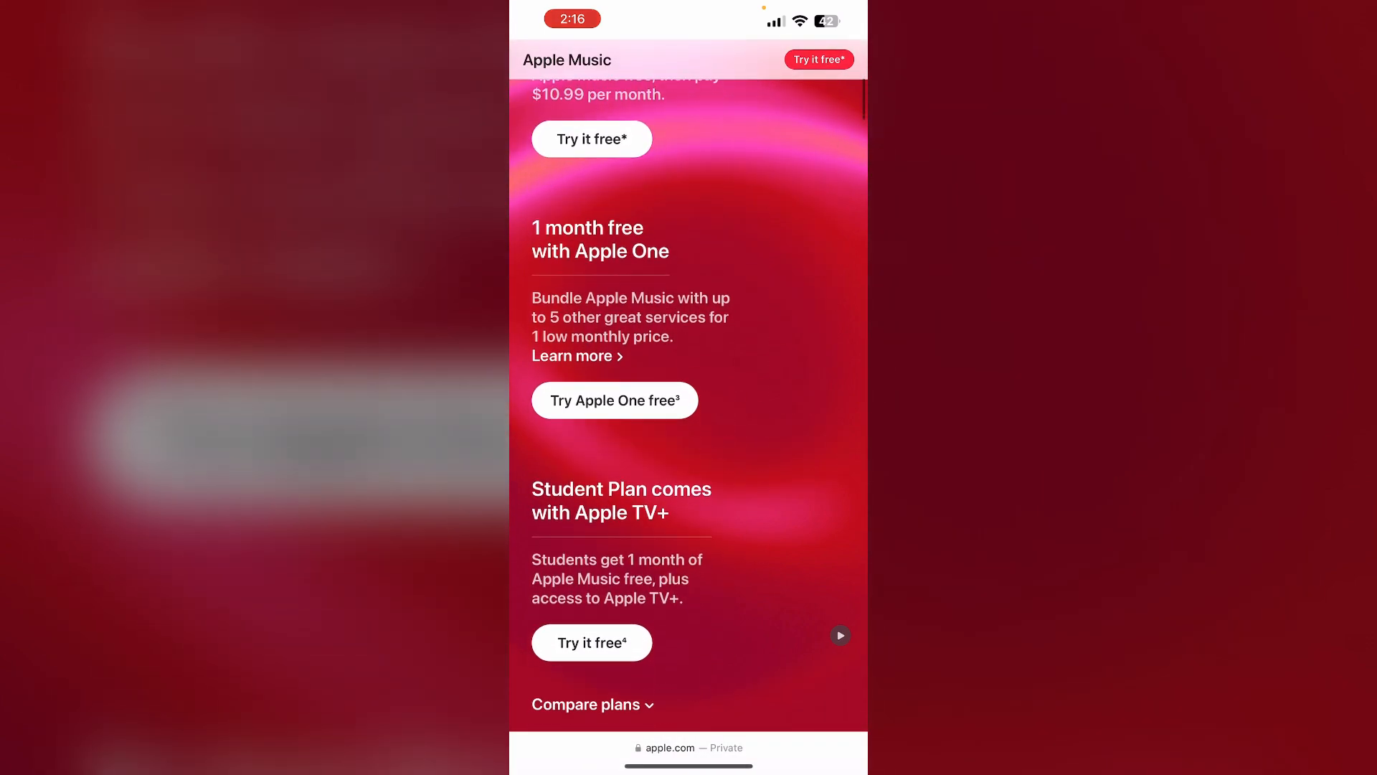
{"action": "scroll", "scroll_direction": "down", "scroll_amount": 3}
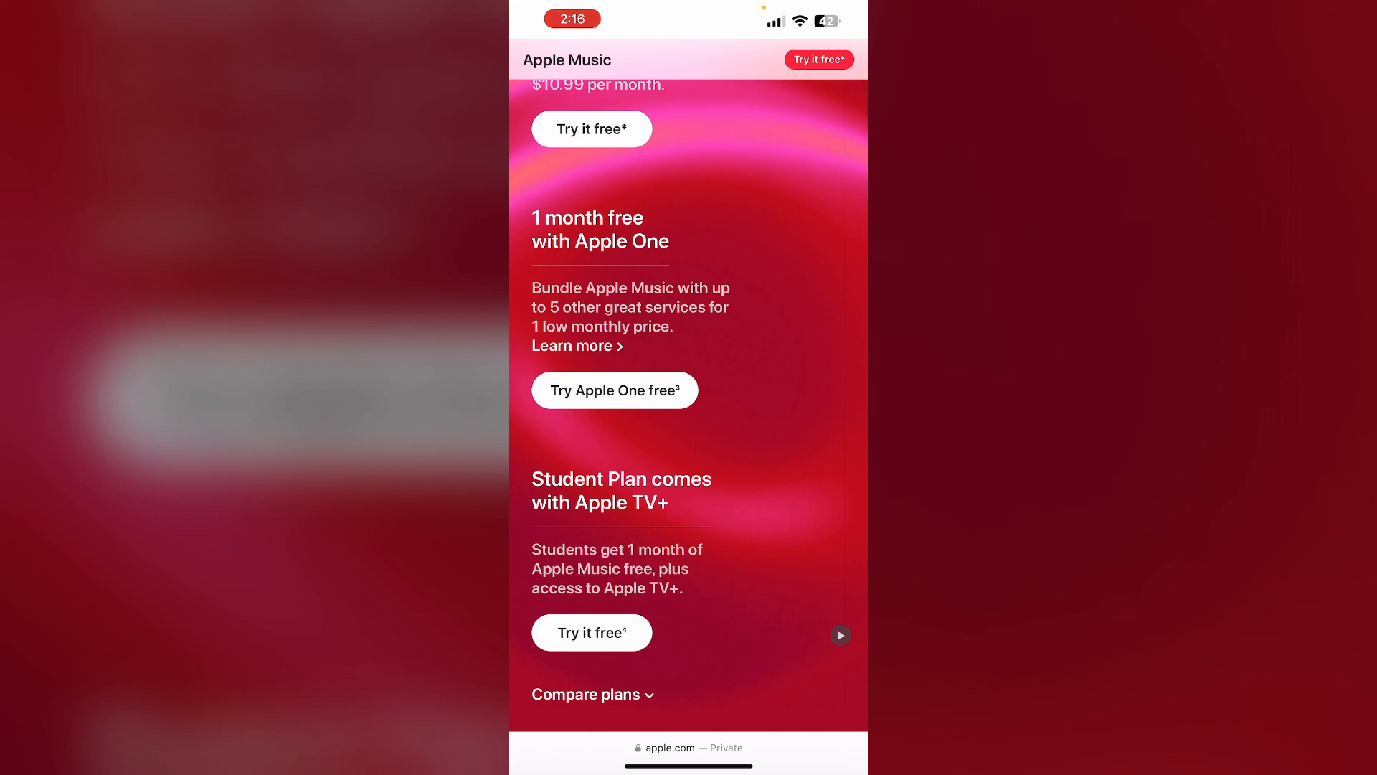